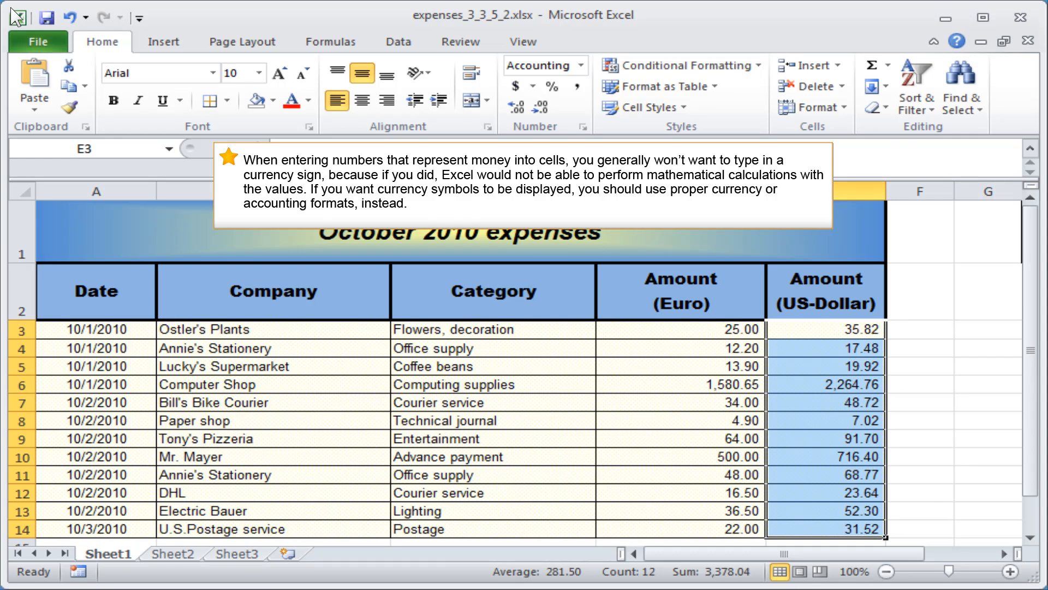
pyautogui.moveTo(12, 15)
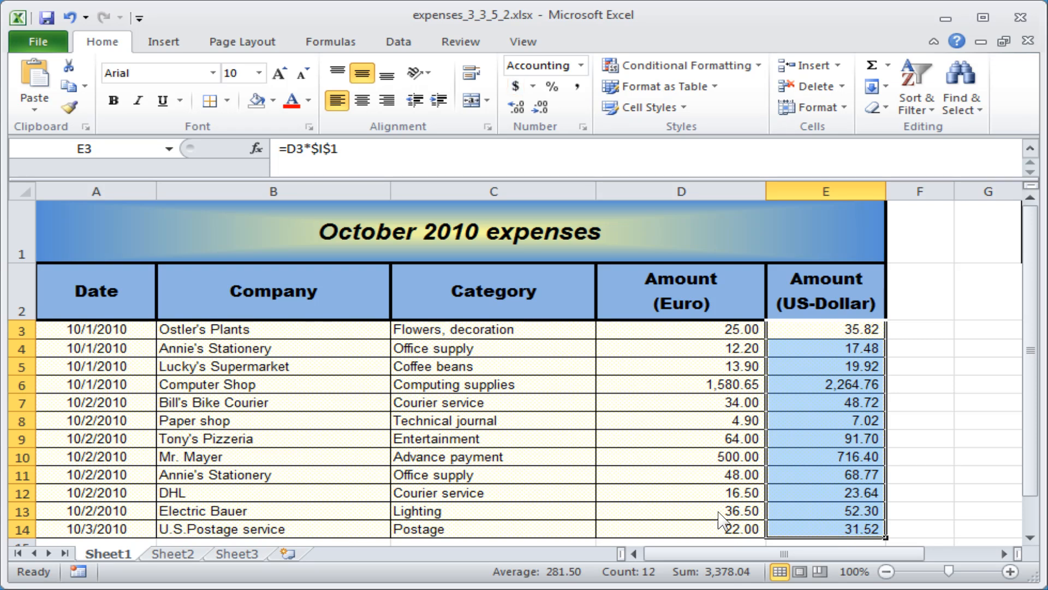
# Apply the dollar accounting format to the US-Dollar amounts in E3:E14.
pyautogui.click(516, 86)
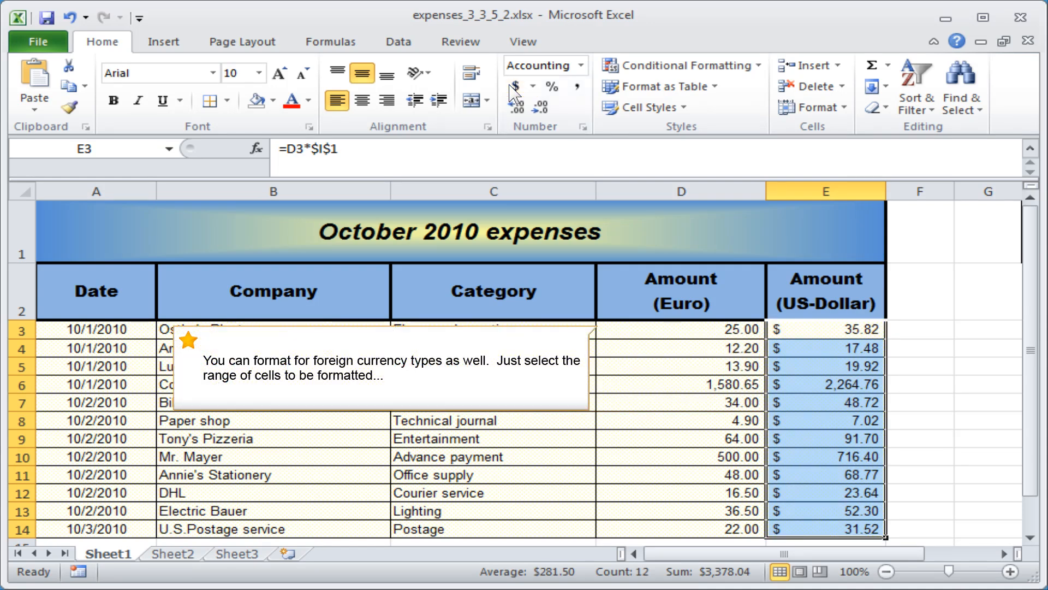
# Select the Amount (Euro) cells D3 through D14.
pyautogui.moveTo(681, 328); pyautogui.dragTo(681, 529)
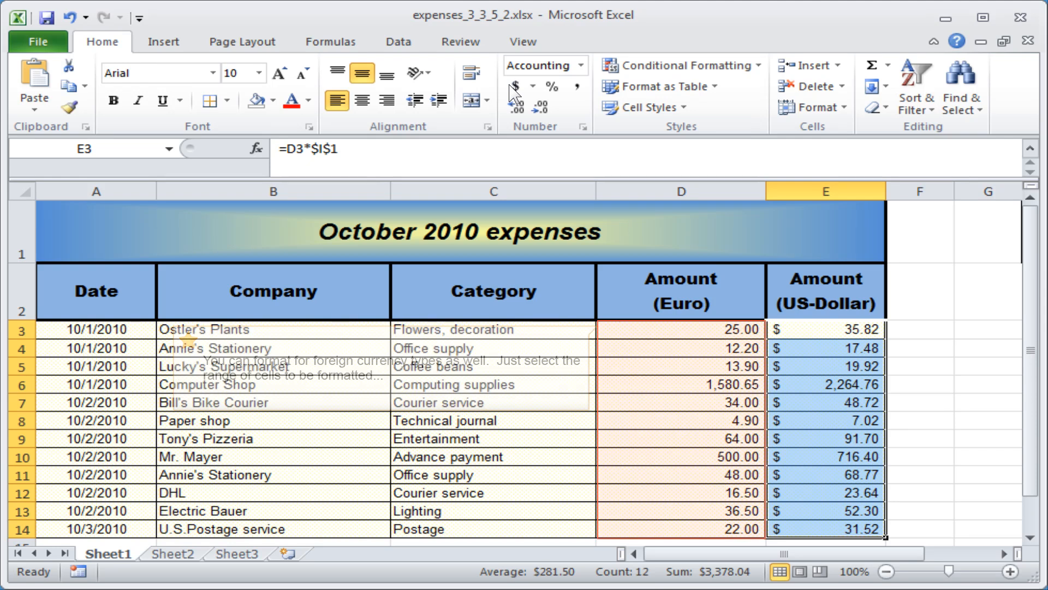
pyautogui.moveTo(662, 294)
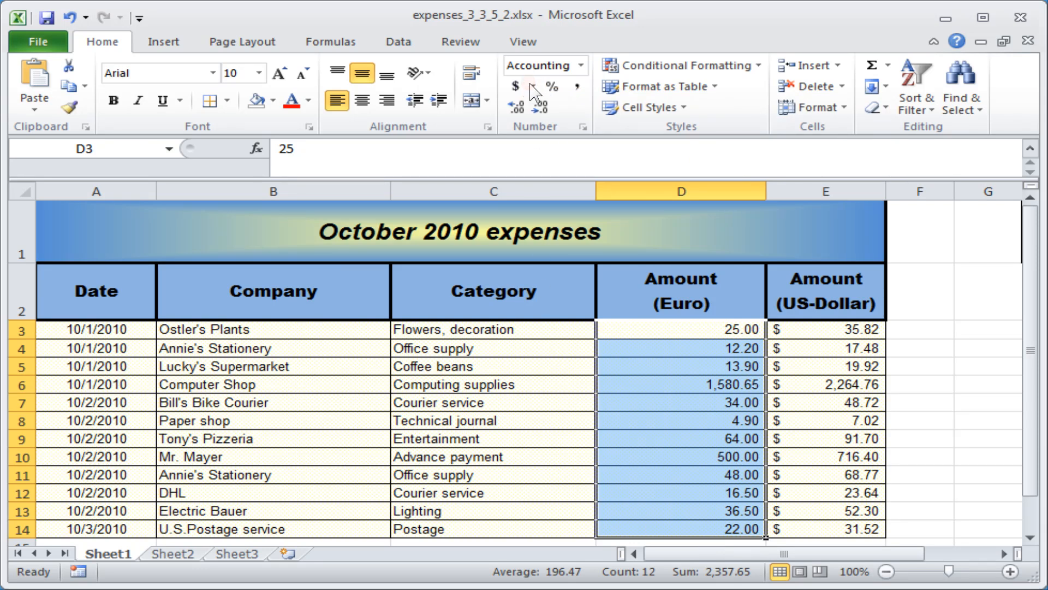
# Apply the € Euro (€ 123) accounting format to the Euro amounts in D3:D14.
pyautogui.click(538, 85)
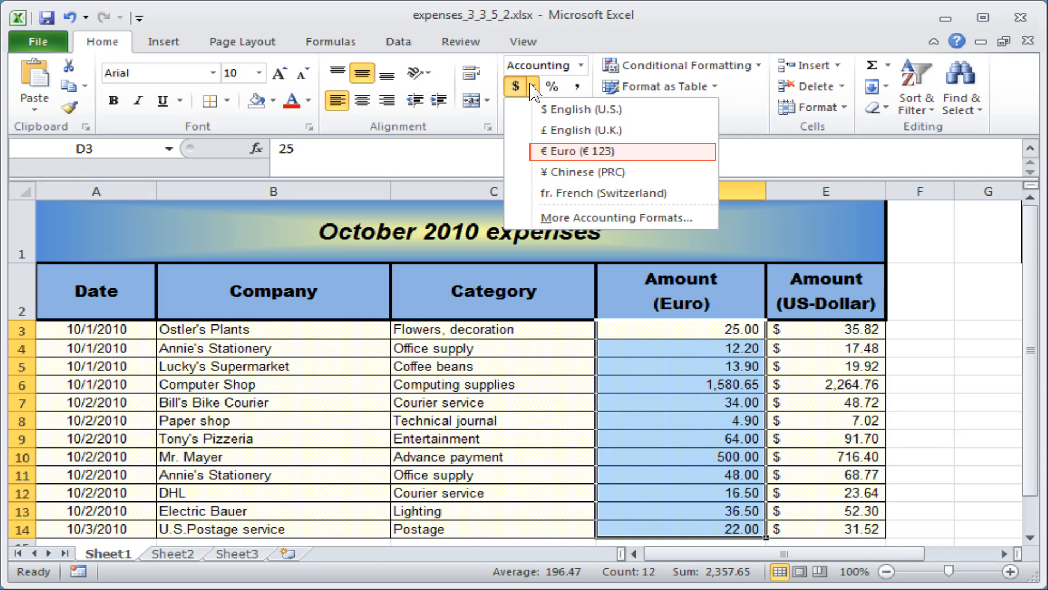
pyautogui.click(584, 152)
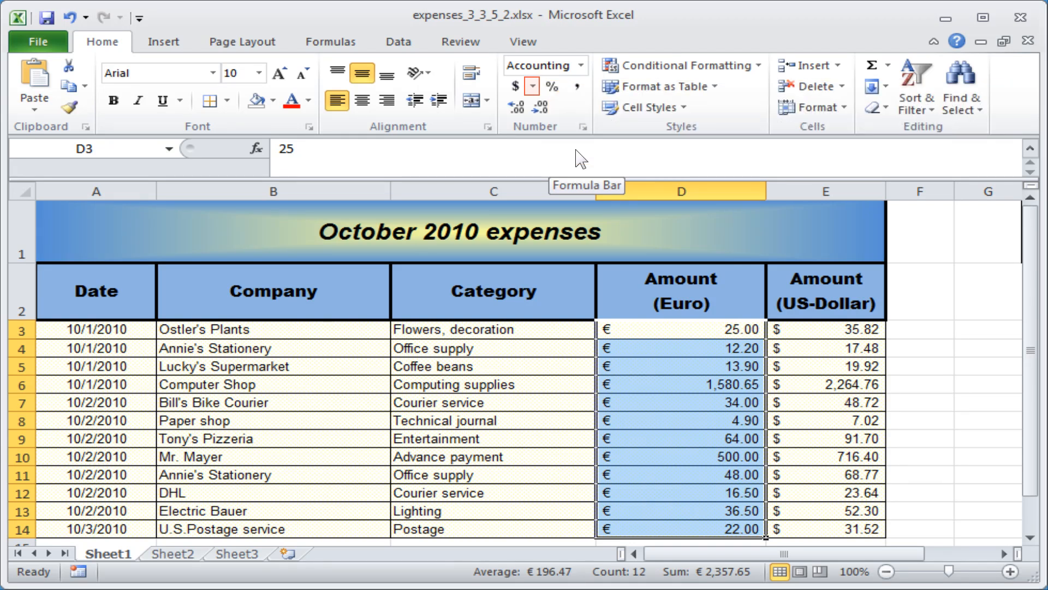
# Open the Format Cells dialog on the Accounting category via More Accounting Formats.
pyautogui.click(530, 87)
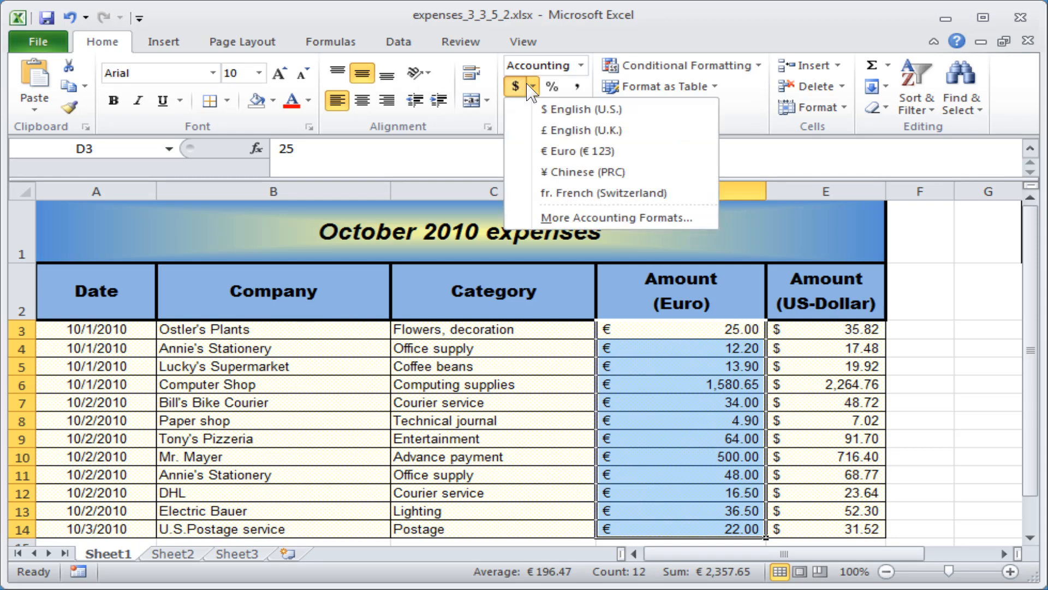
pyautogui.moveTo(623, 217)
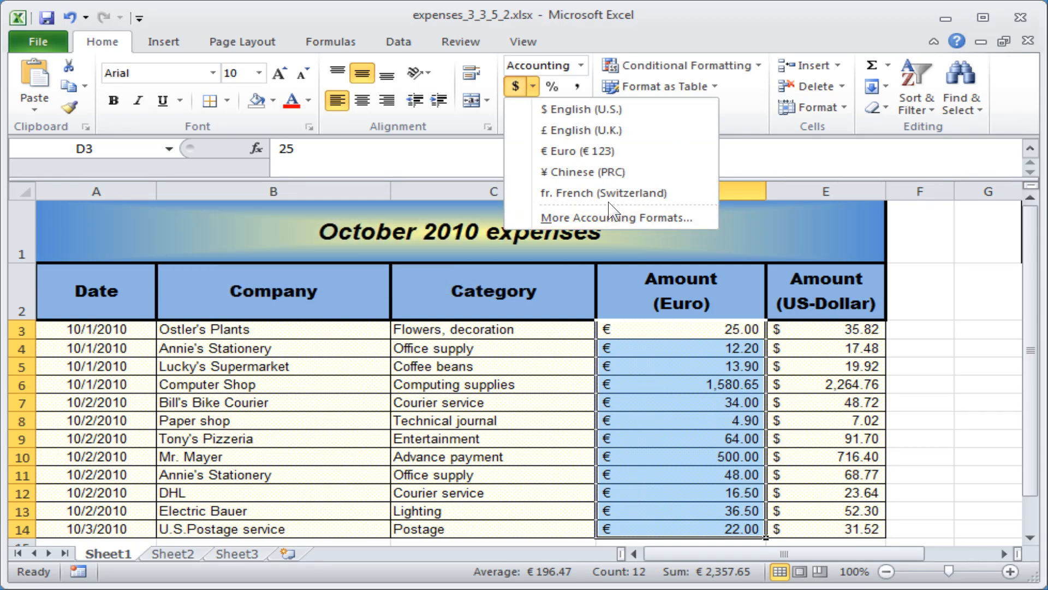
pyautogui.click(620, 217)
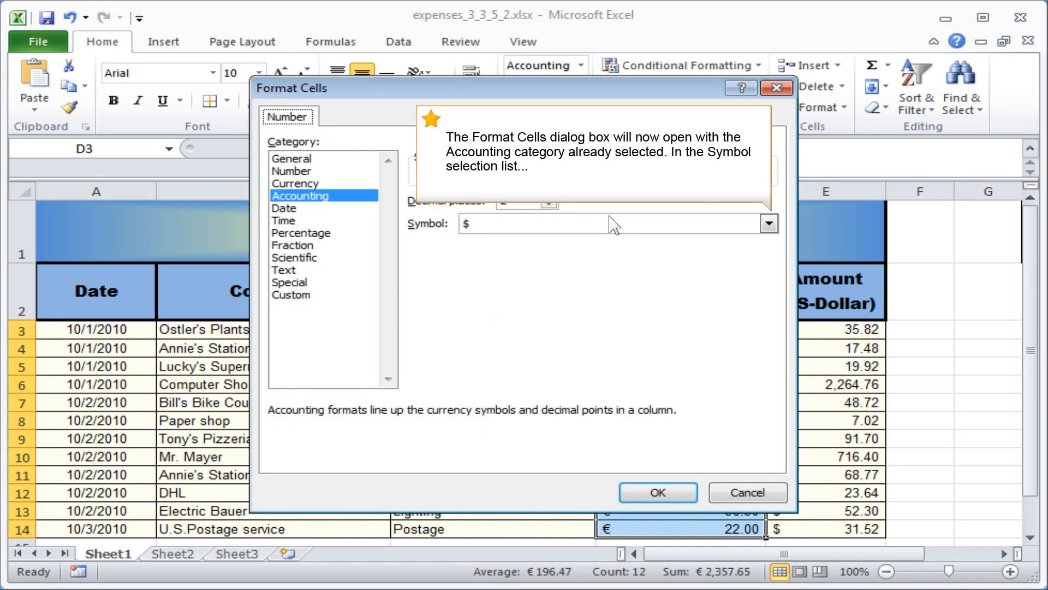